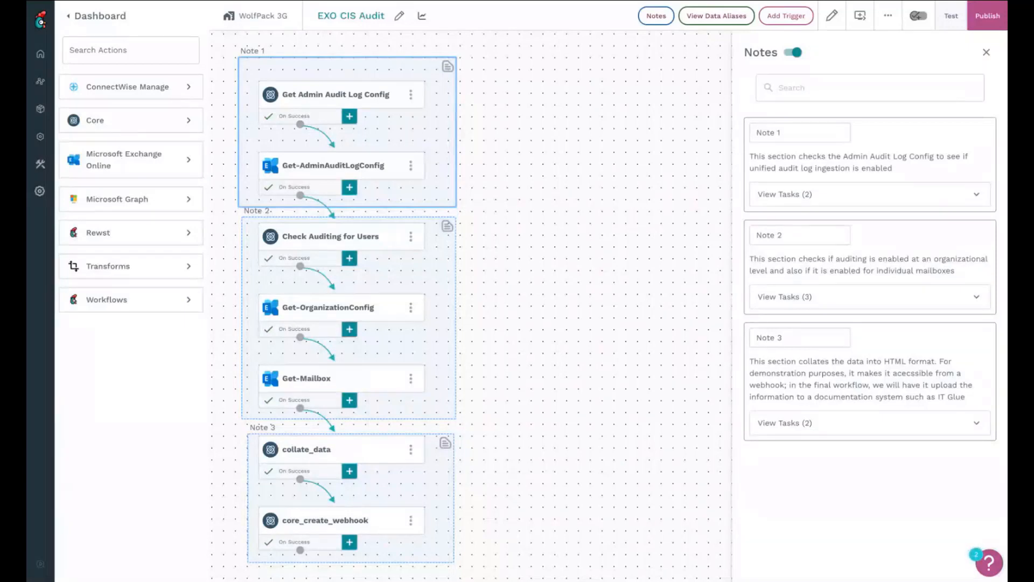
pyautogui.moveTo(531, 236)
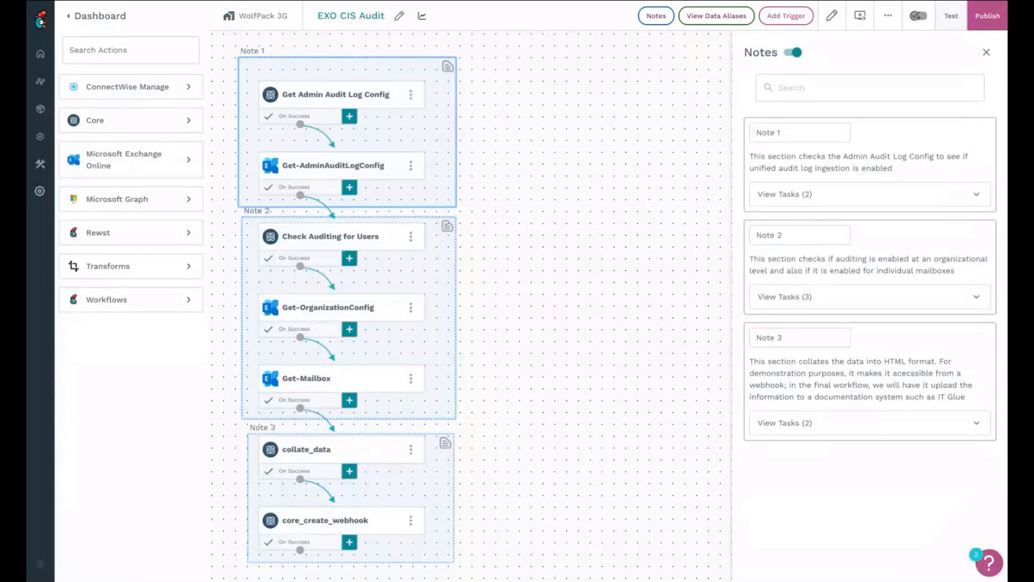
pyautogui.moveTo(383, 496)
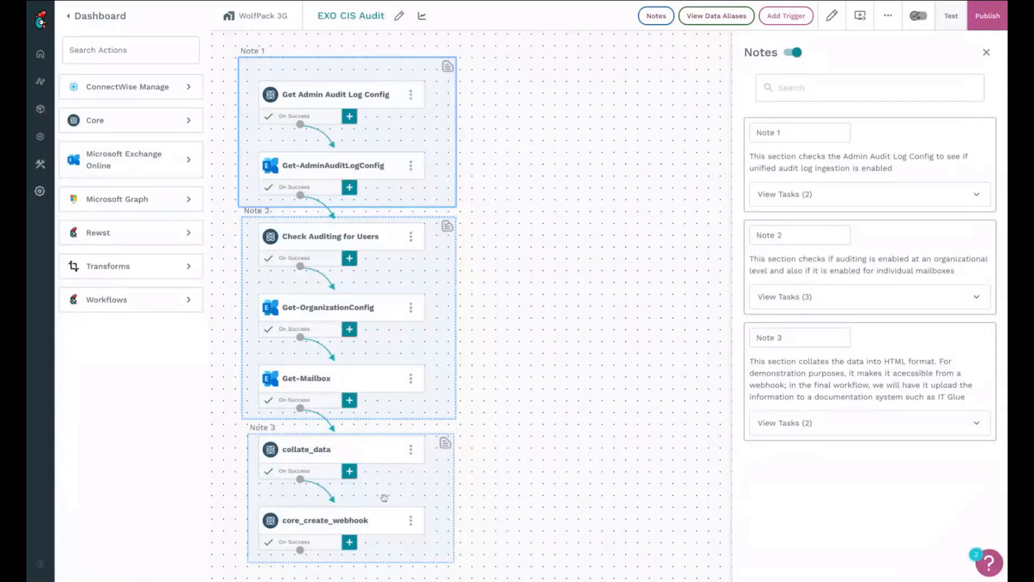
pyautogui.moveTo(358, 482)
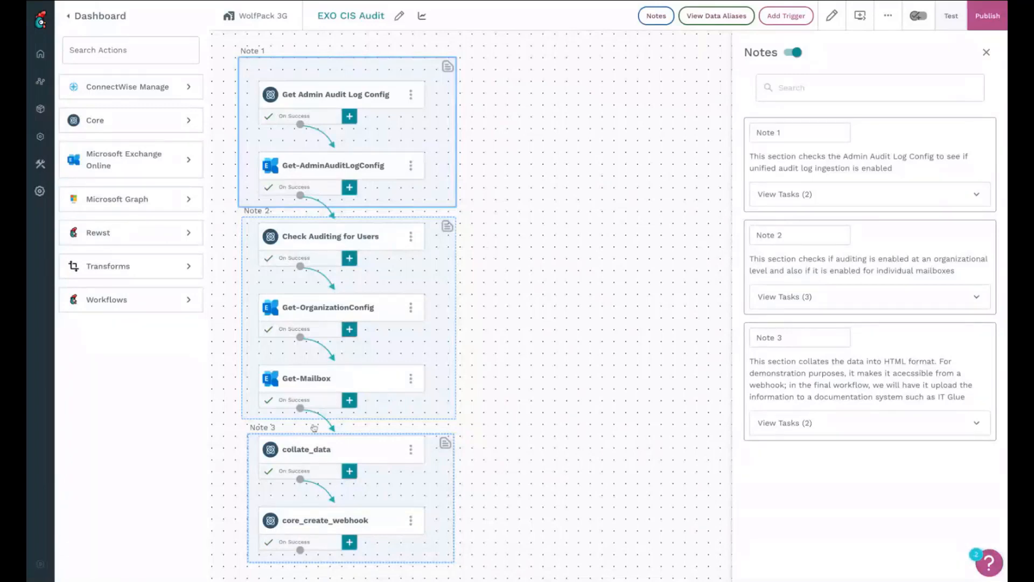
pyautogui.moveTo(309, 134)
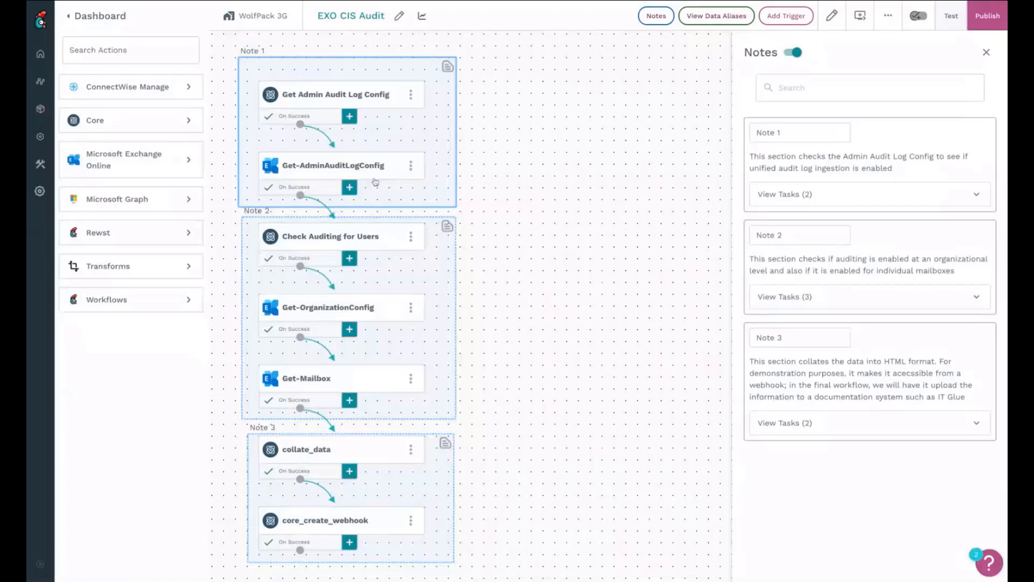
# View the unified audit log alias expression on the On Success transition of Get-AdminAuditLogConfig
pyautogui.click(333, 164)
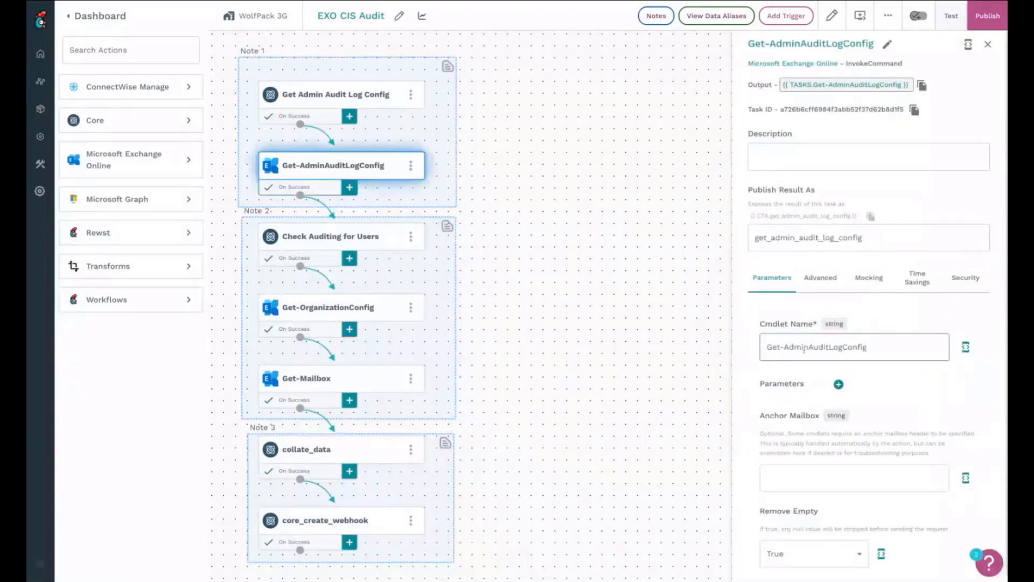
pyautogui.click(321, 143)
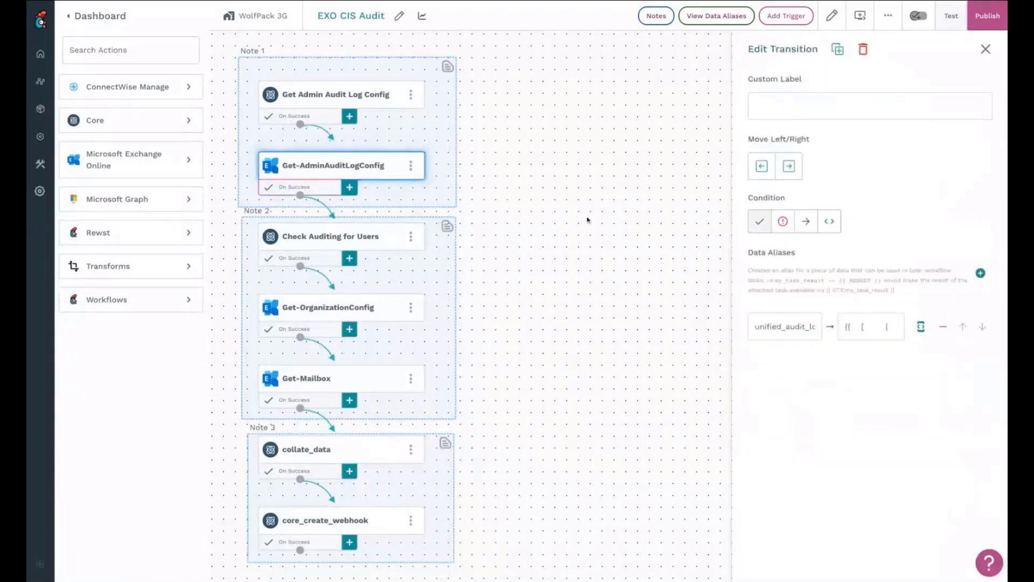
pyautogui.click(920, 326)
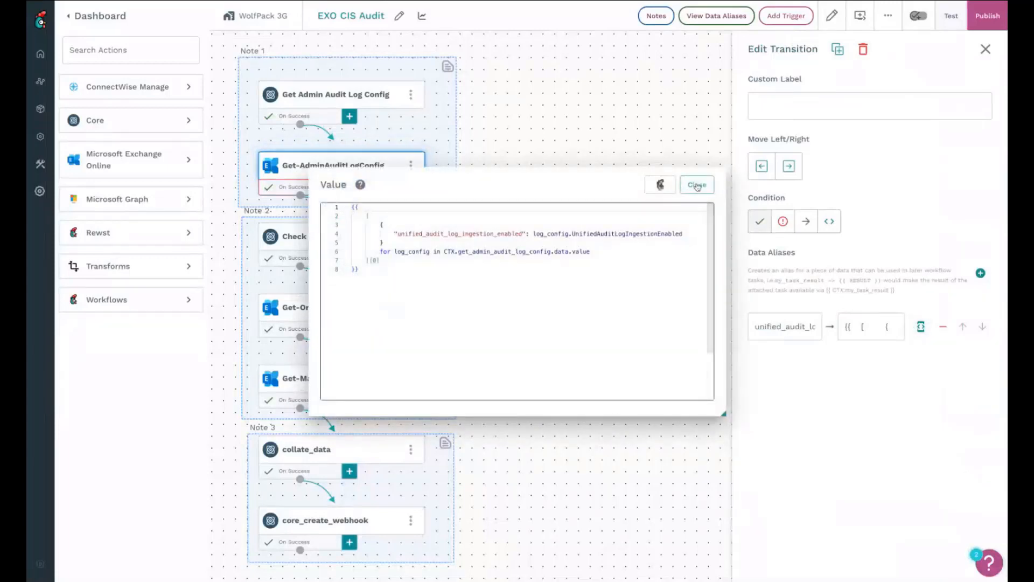
pyautogui.click(696, 184)
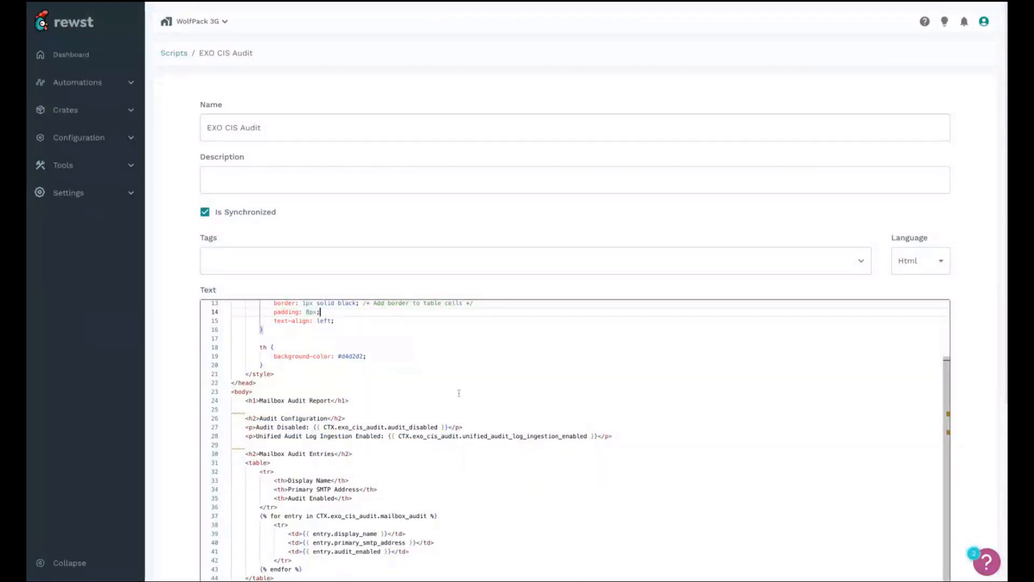
pyautogui.scroll(3)
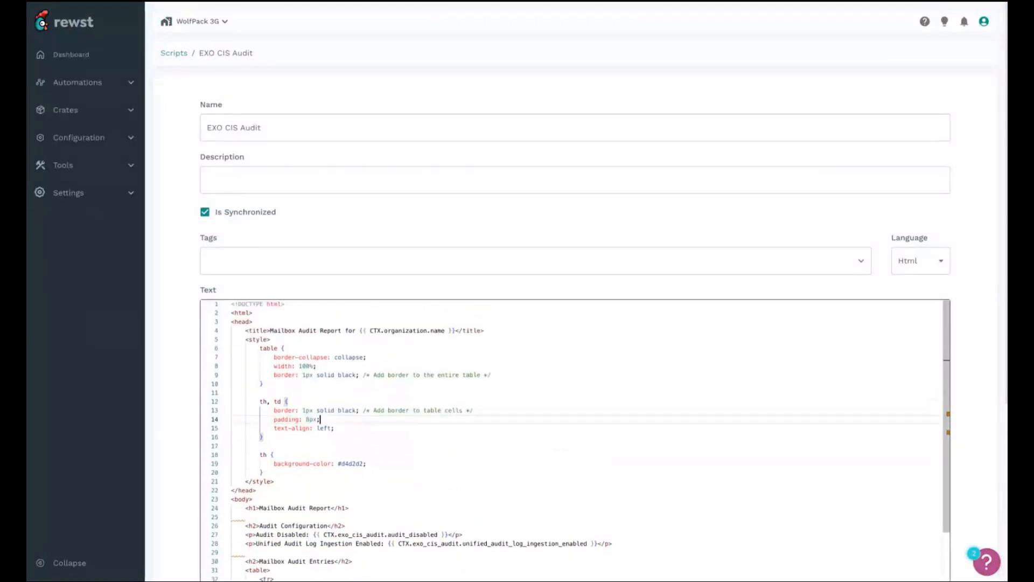
pyautogui.scroll(-3)
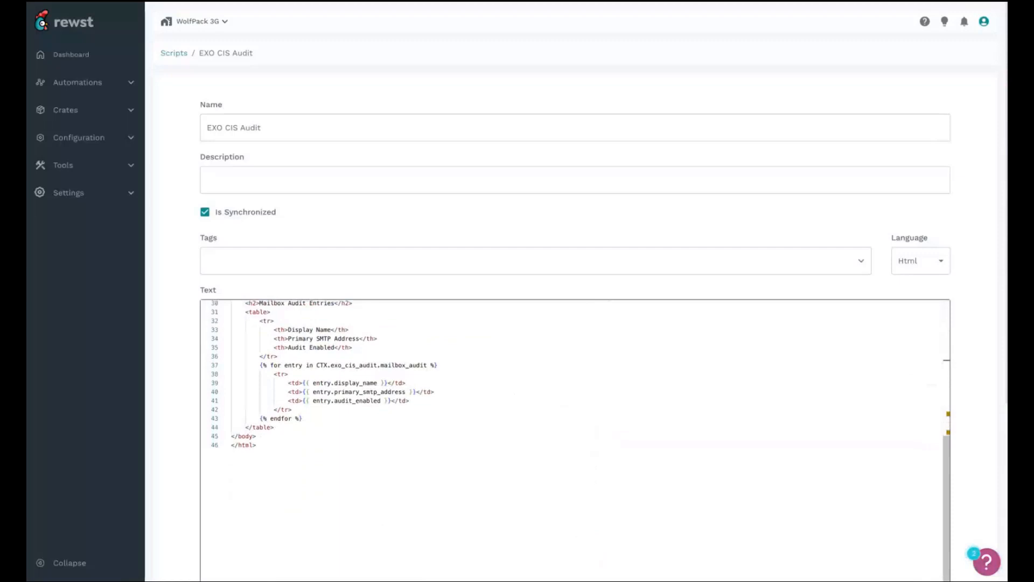
pyautogui.scroll(3)
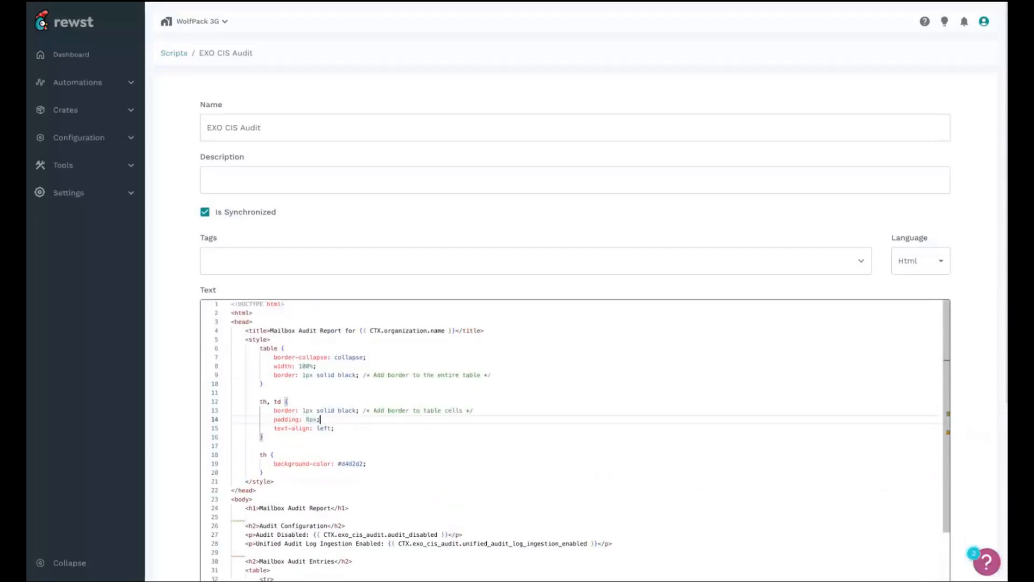